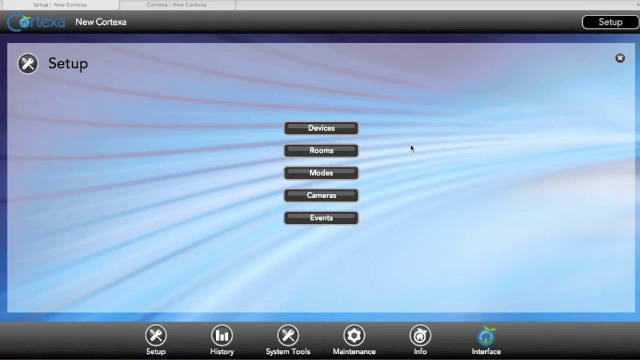
mouse_move(308, 324)
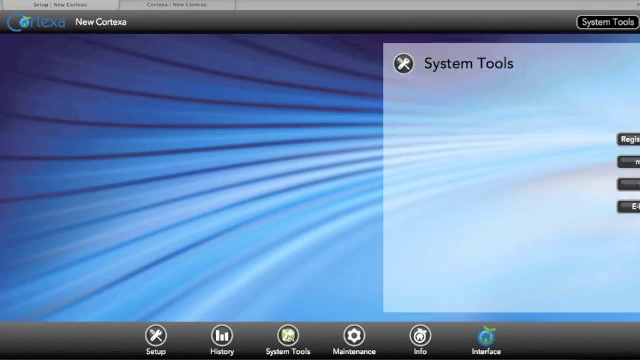
Go to the Drivers list under System Tools and choose the Insteon System driver.
left_click(284, 344)
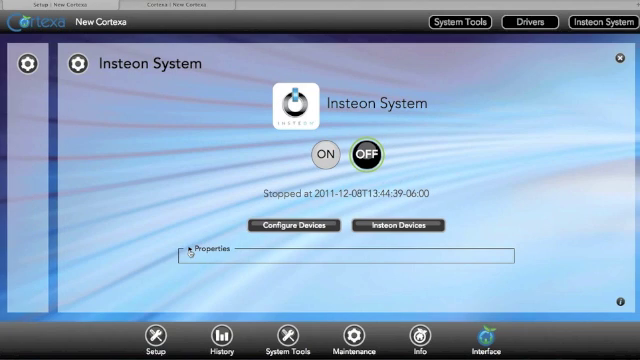
Expand the Insteon driver's Properties and enter Configure Devices.
left_click(192, 248)
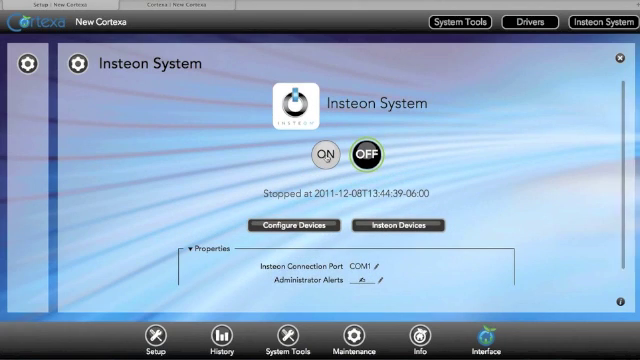
left_click(320, 152)
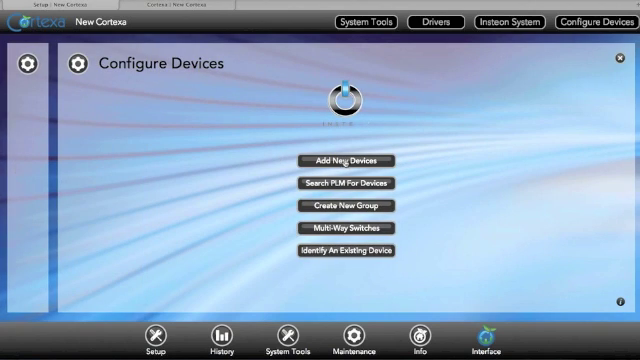
Add a new device of type SwitchLinc Dimmer, creating InsteonDimmableLight 0e.f7.6e.
left_click(336, 160)
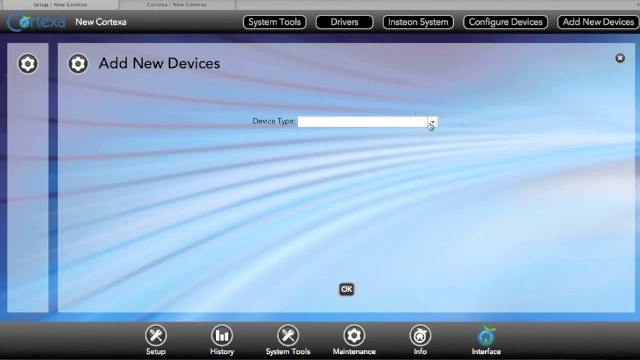
left_click(432, 122)
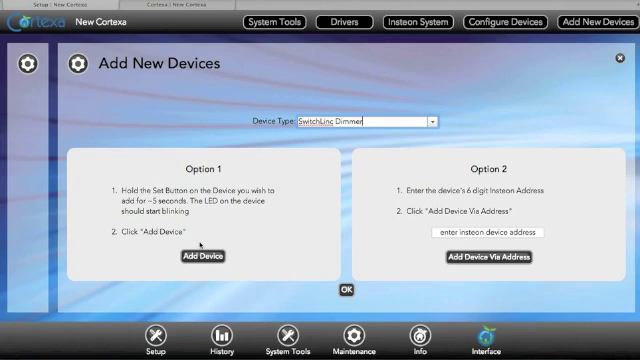
left_click(200, 256)
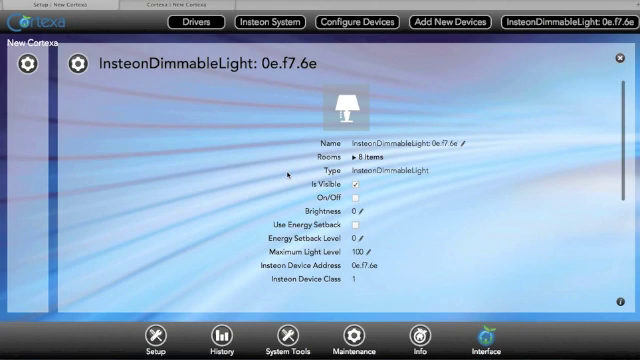
Name the dimmer 'Entry Way', give it a room photo, and return to Add New Devices.
left_click(476, 142)
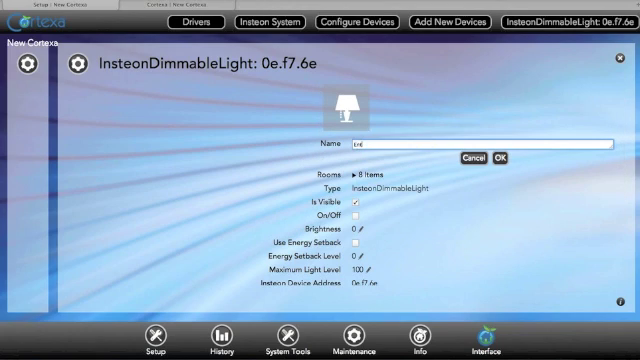
type("Entry Way")
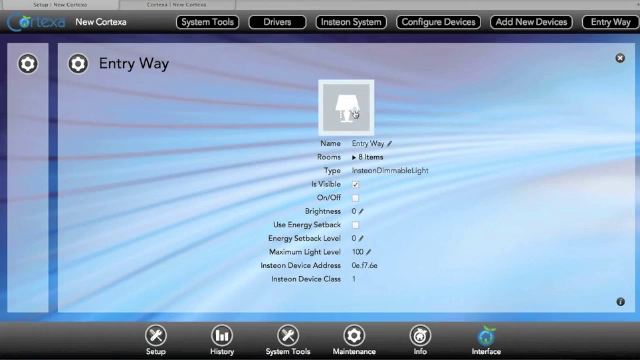
left_click(348, 104)
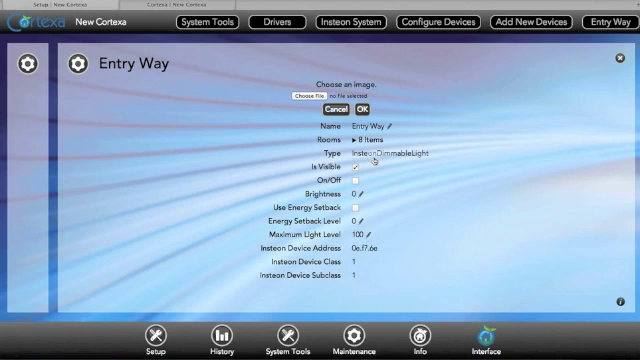
left_click(306, 94)
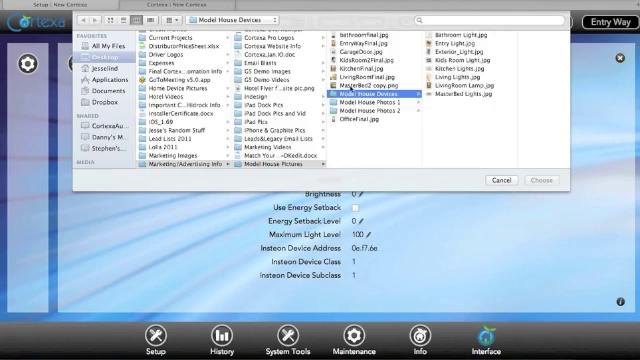
left_click(536, 180)
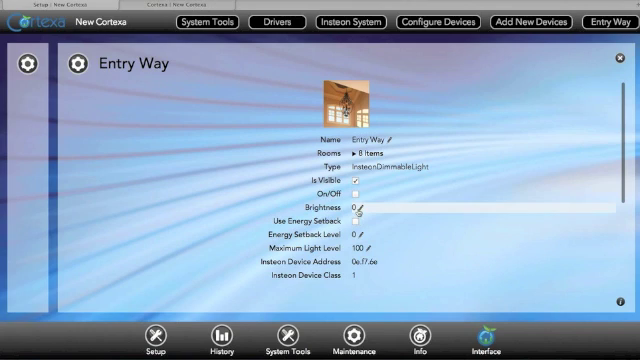
scroll("down", 3)
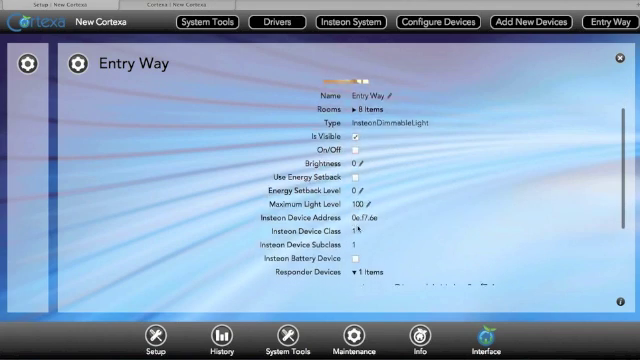
scroll("down", 3)
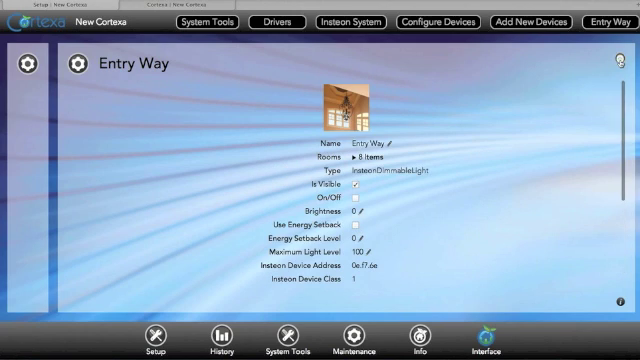
left_click(528, 22)
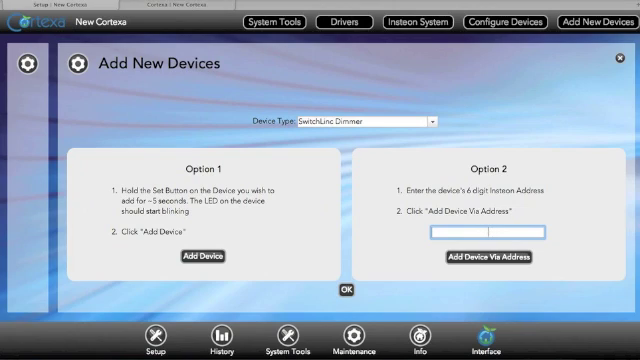
Add a dimmer via address 0F, name it 'Kitchen Lights' and give it a photo.
type("0F")
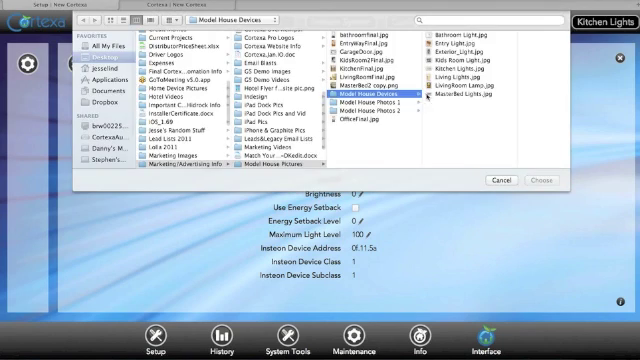
left_click(530, 180)
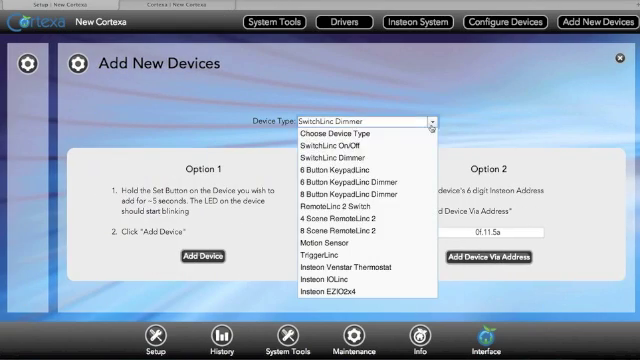
mouse_move(356, 270)
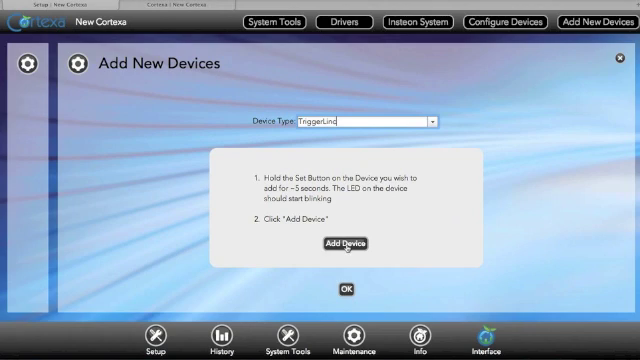
Add a TriggerLinc door sensor (InsteonDoorSensor 11.bb.85) and save its new name.
left_click(344, 244)
type("Front Door S")
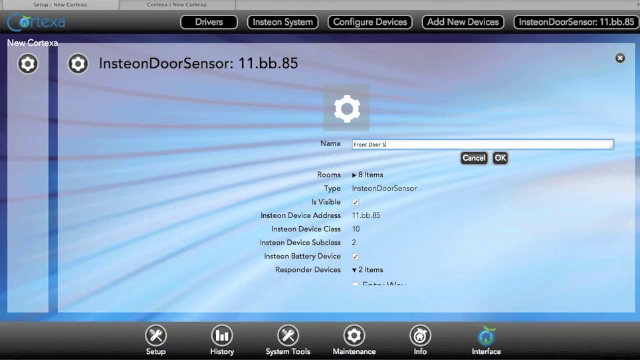
left_click(512, 160)
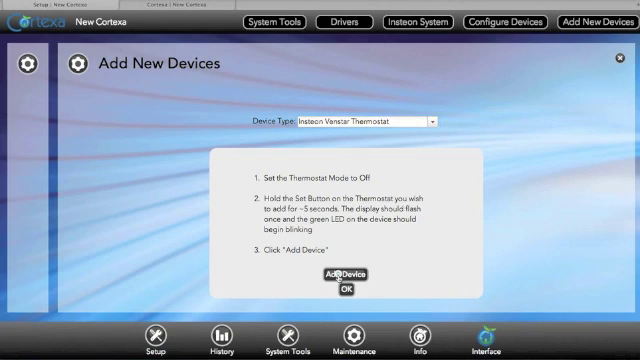
Add an Insteon Venstar Thermostat named 'Downstairs Tstat' and list its room choices.
left_click(332, 284)
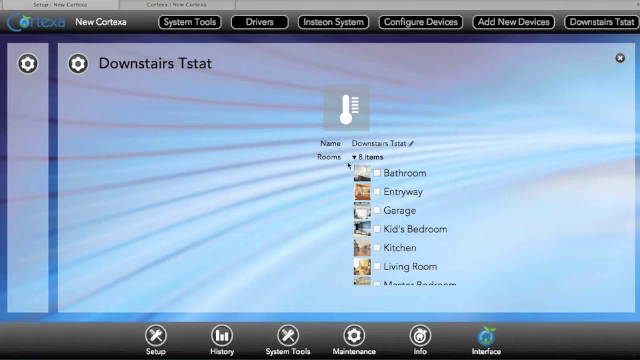
scroll("down", 3)
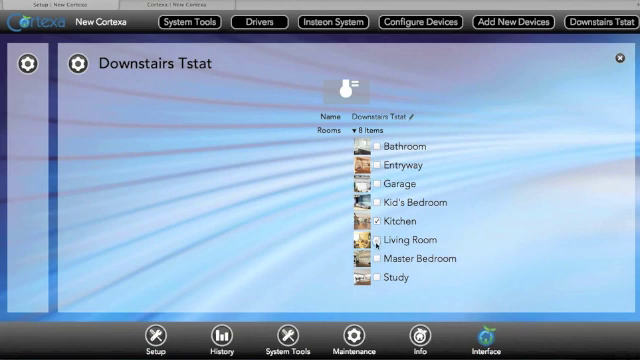
scroll("down", 3)
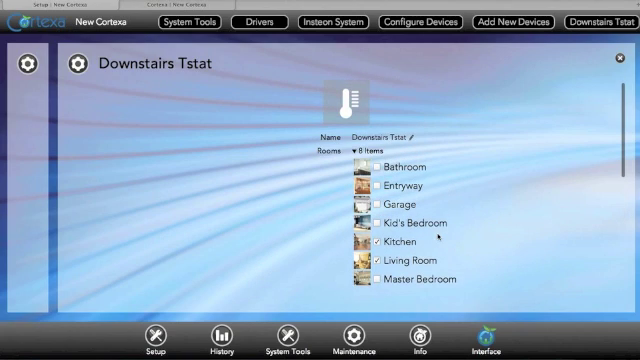